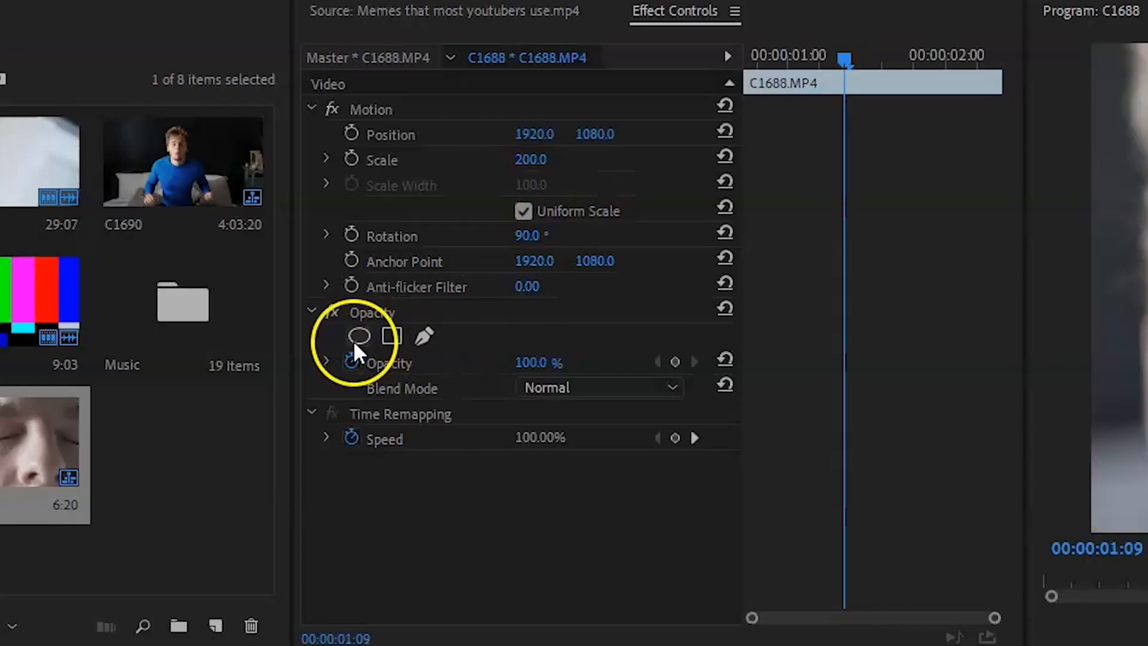
- Add an ellipse opacity mask and position it, shrunk, over the pupil
click(360, 337)
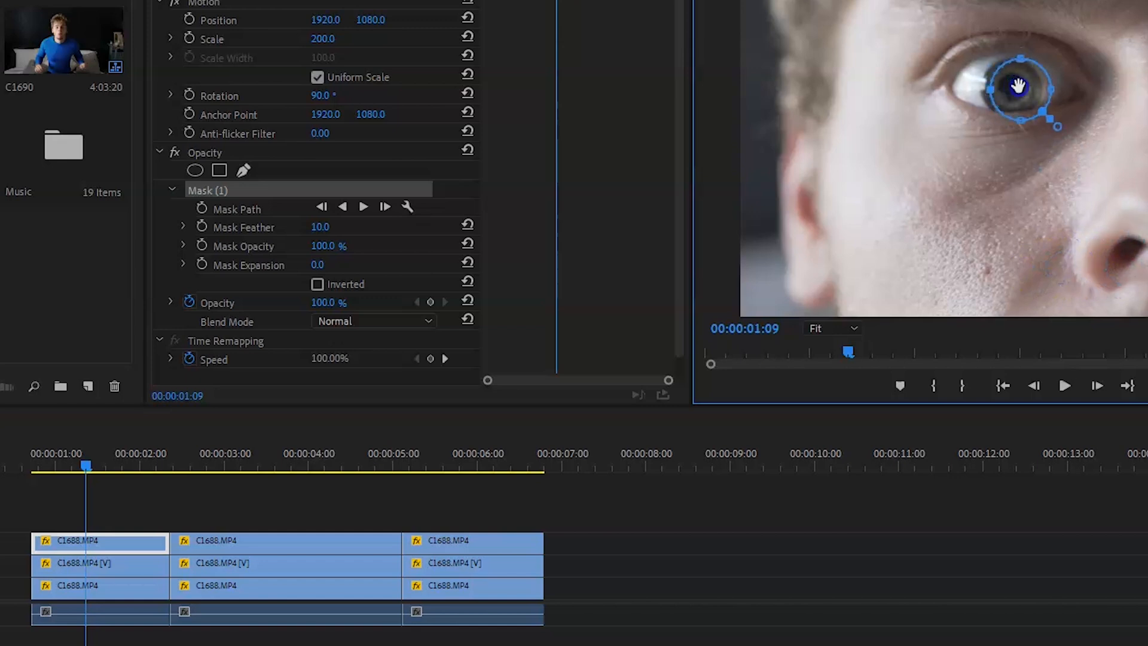
drag(1024, 87, 1003, 96)
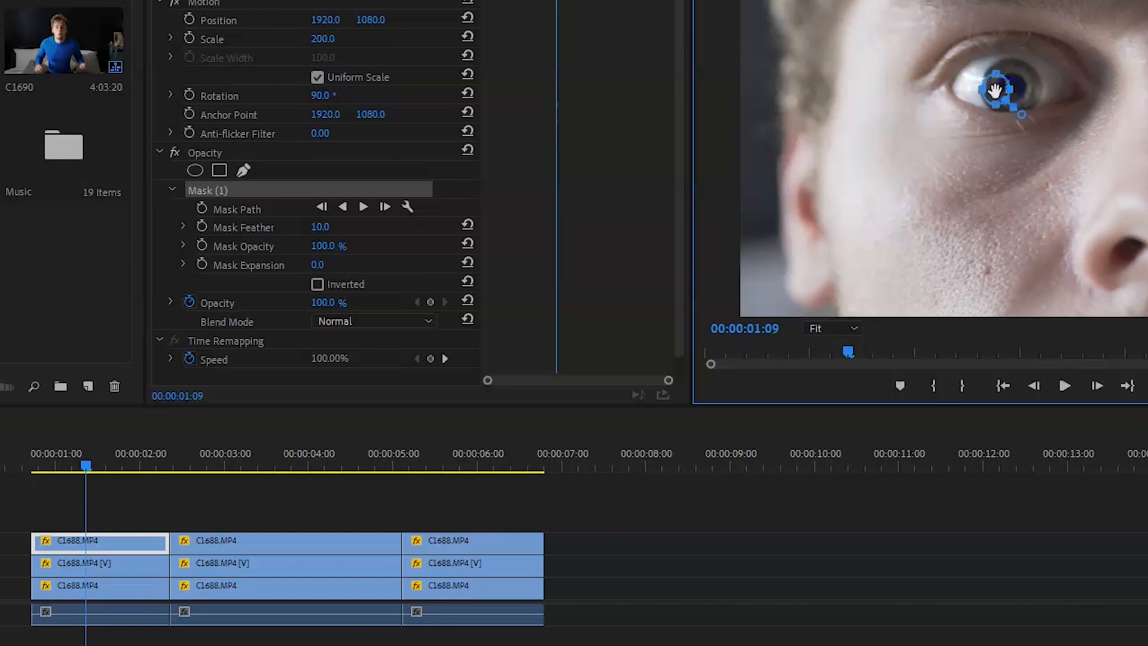
drag(86, 466, 32, 465)
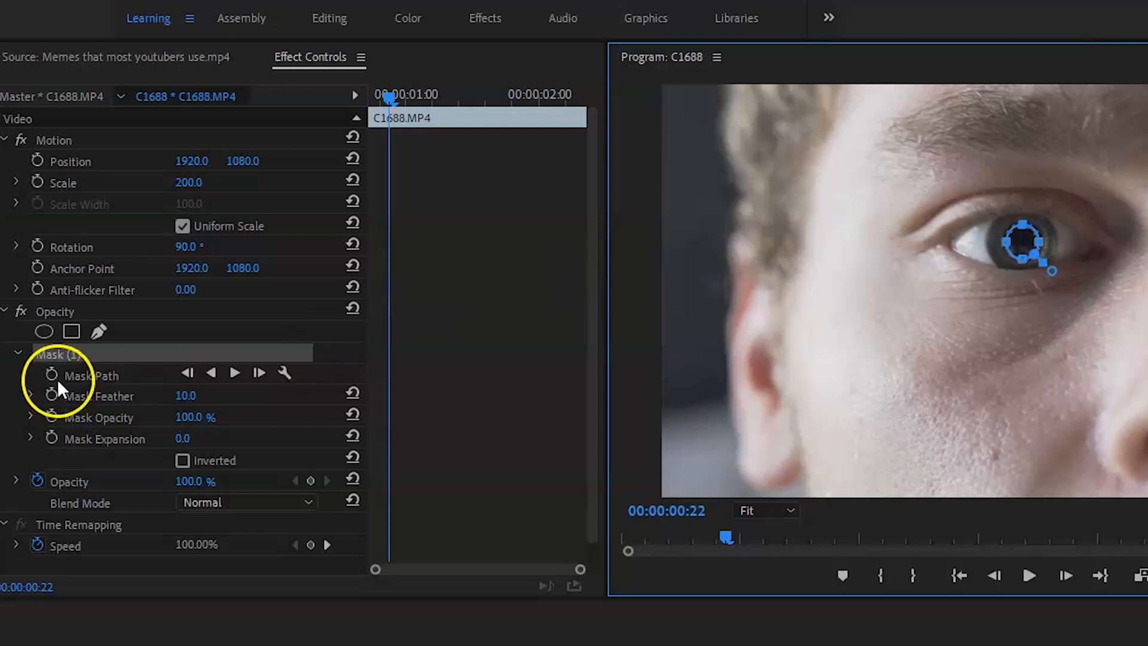
- Animate the pupil mask path, leading to the V2 clip's effect settings
click(234, 373)
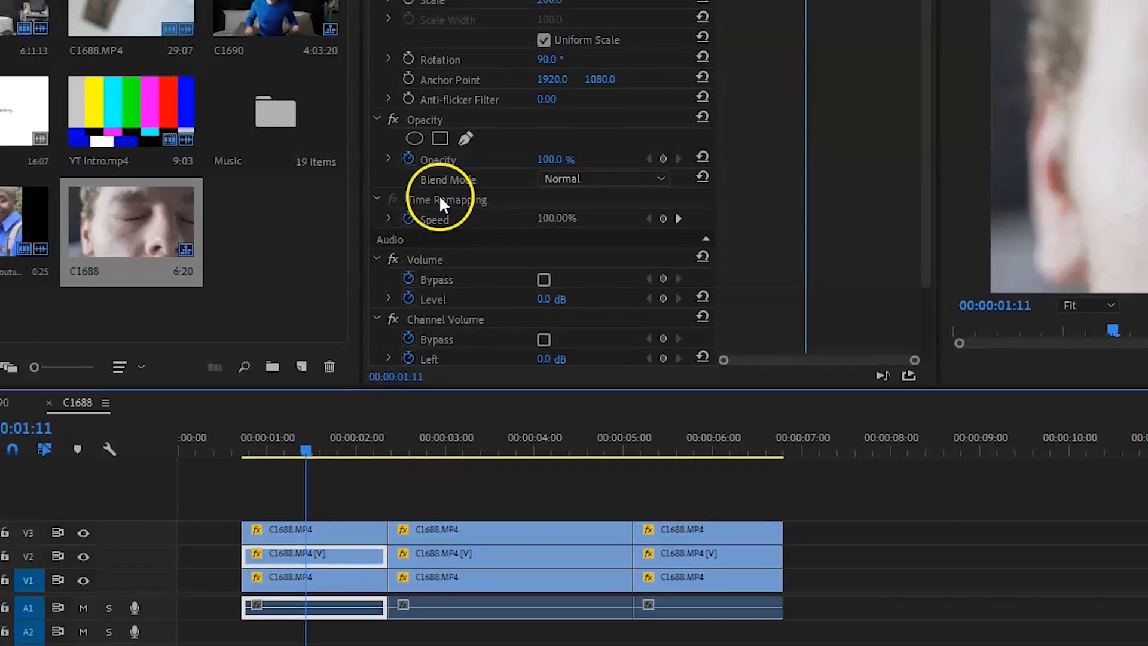
- Add an ellipse opacity mask to the middle clip and reshape it around the whole iris
click(413, 139)
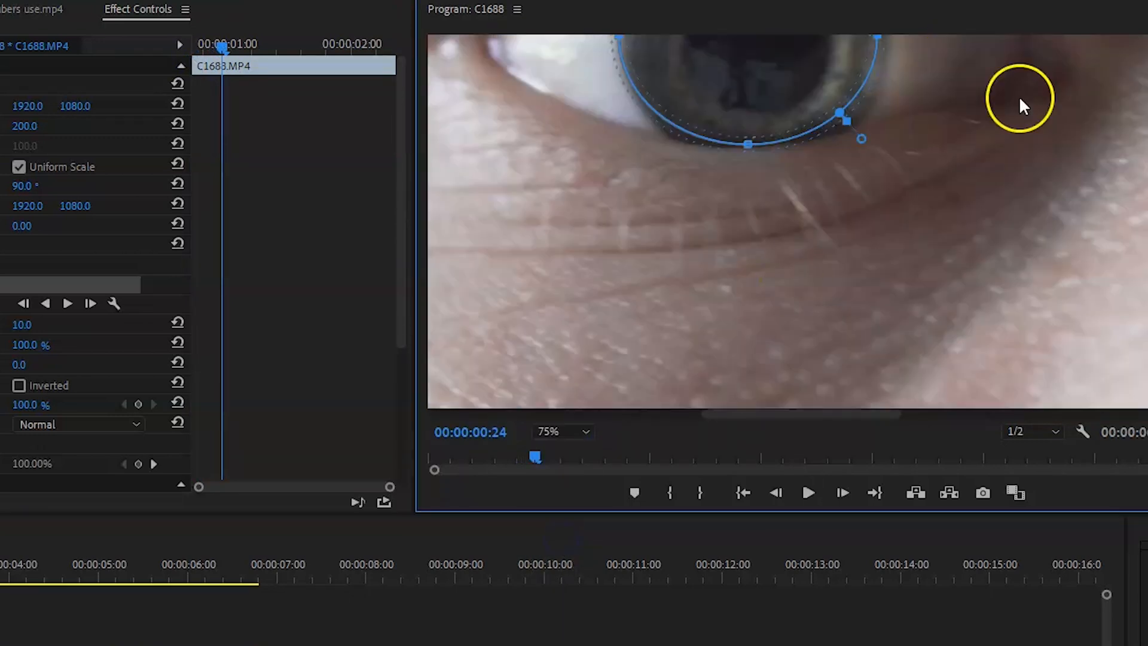
drag(846, 117, 655, 307)
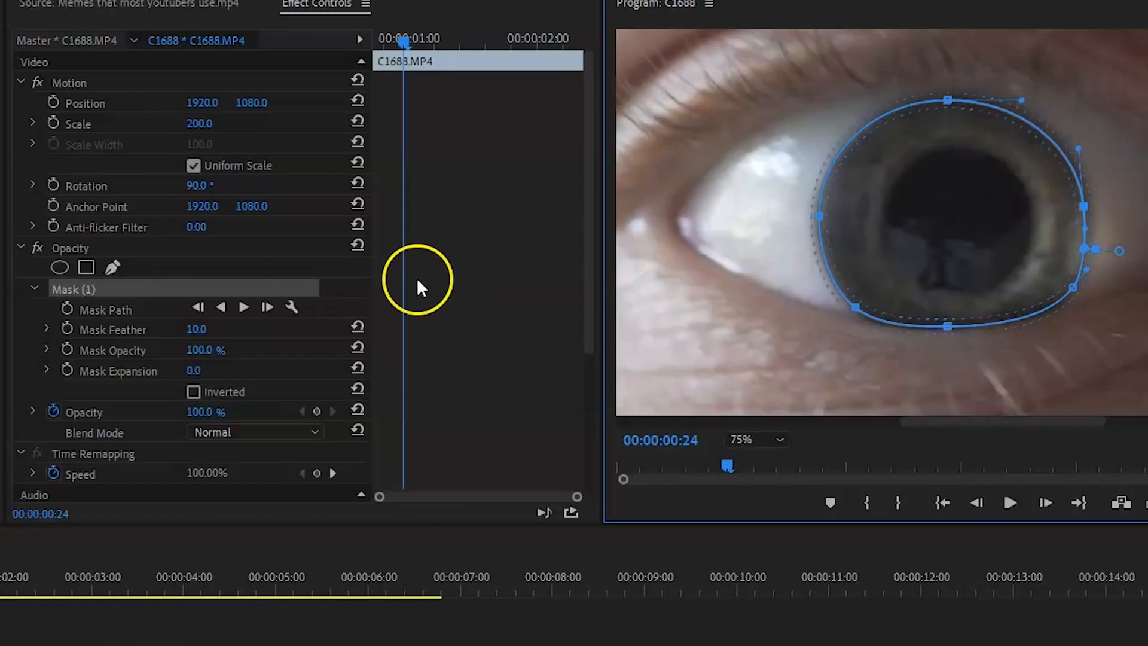
mouse_move(65, 309)
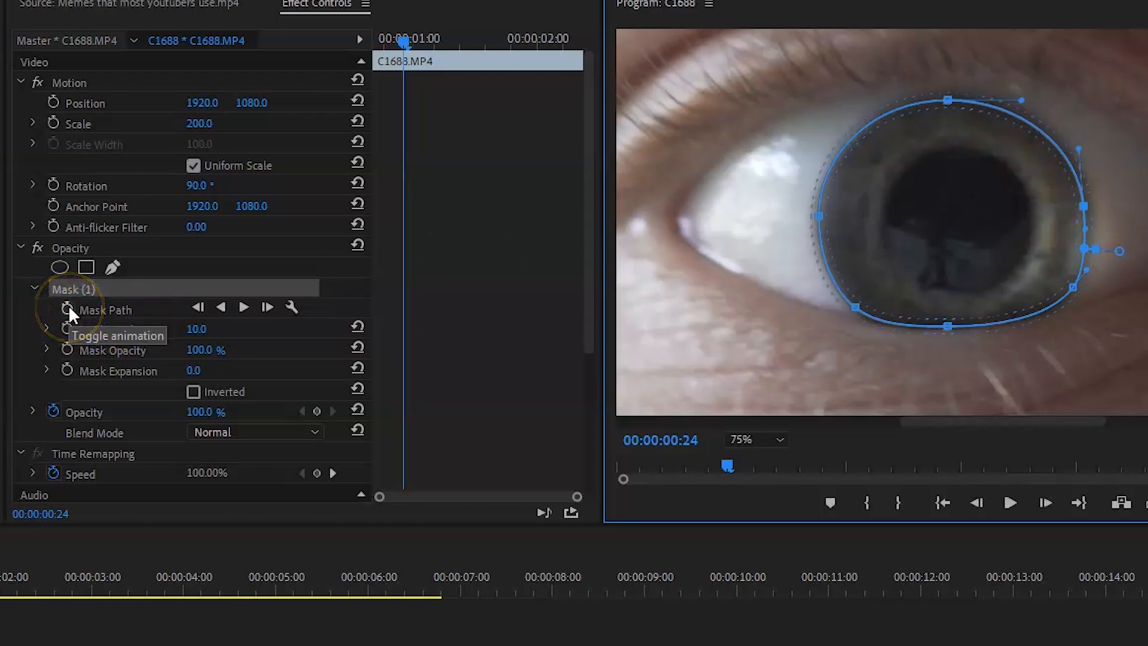
- Animate and track the iris mask path, then apply Channel Mixer to the clip
click(55, 309)
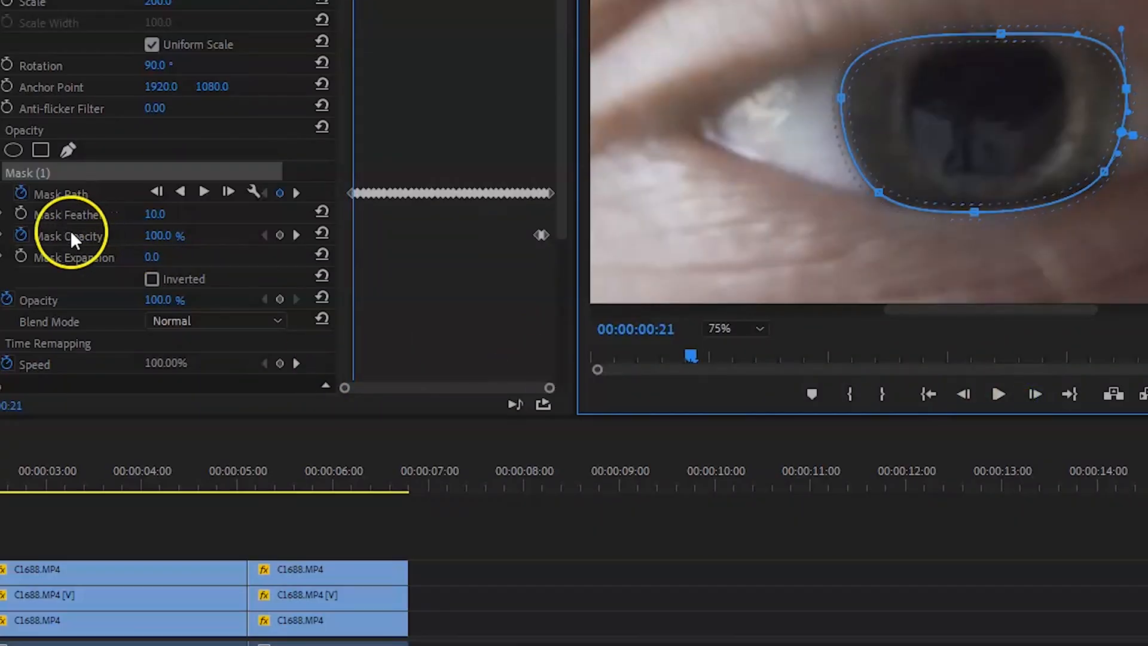
click(280, 234)
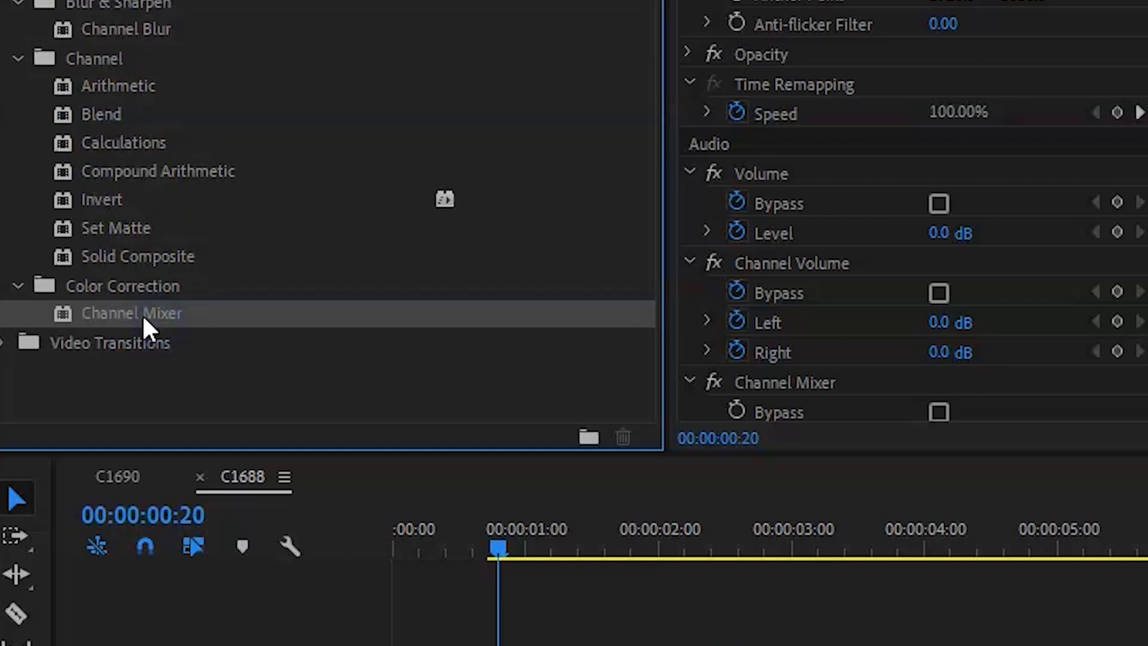
- Raise Channel Mixer's Red-Red value to about 200, tinting the iris red
click(688, 144)
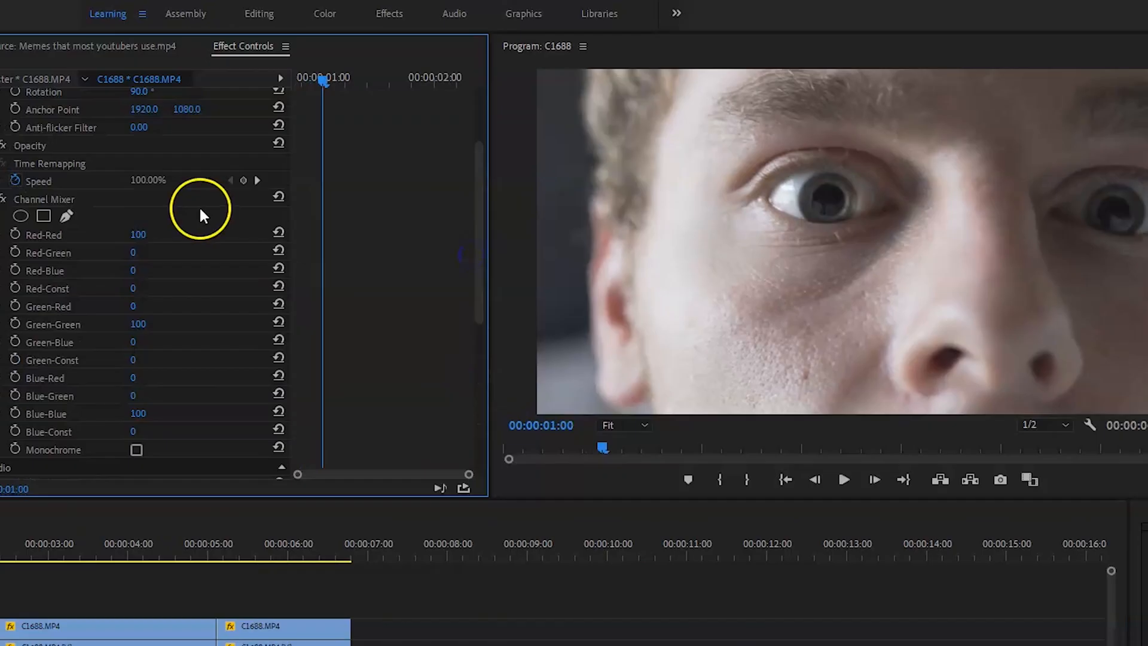
drag(137, 234, 154, 235)
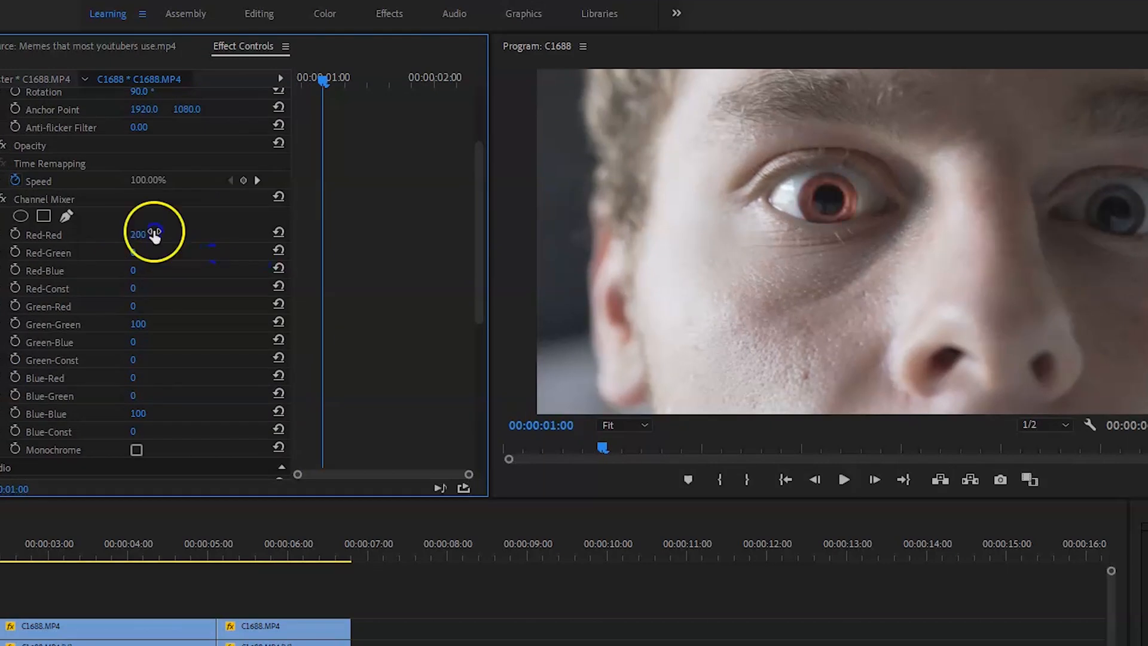